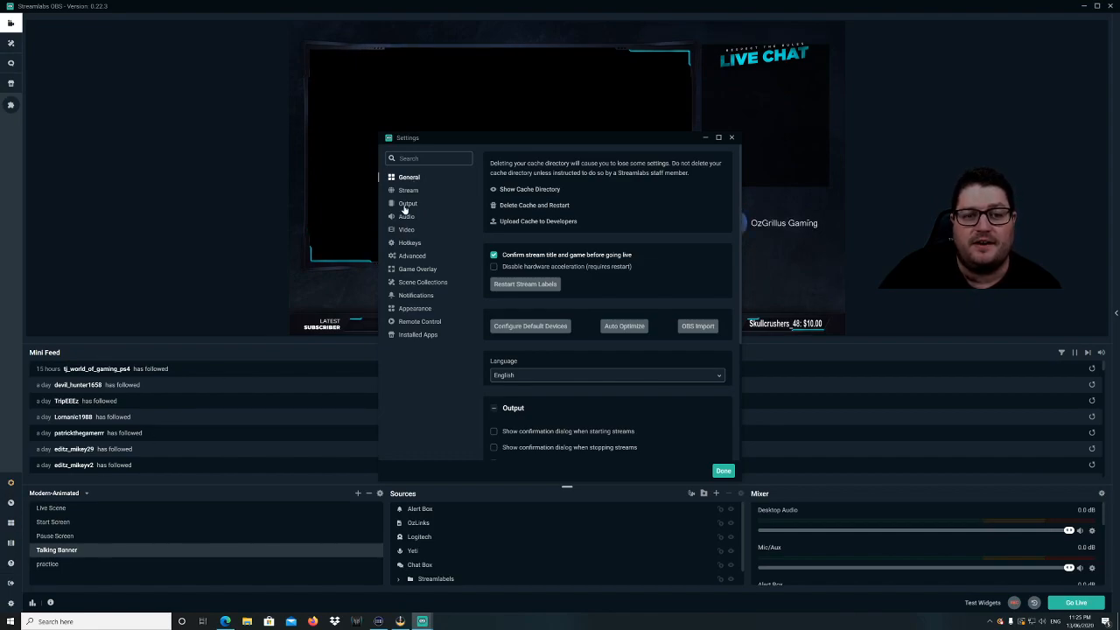
Review the streaming video bitrate in Output settings and close the settings window
click(406, 203)
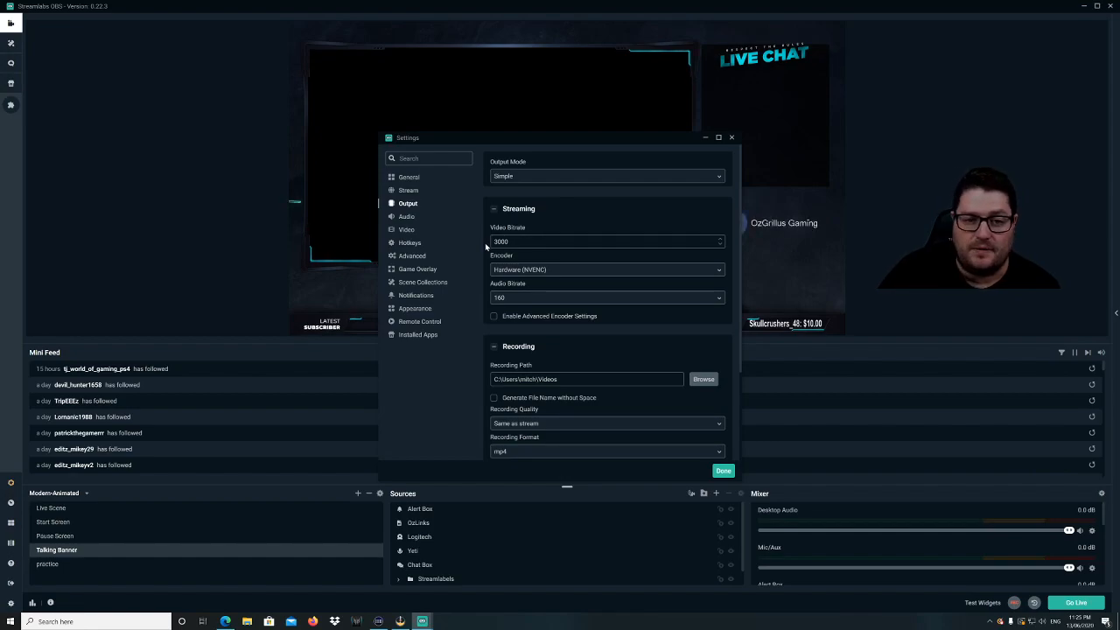
click(723, 471)
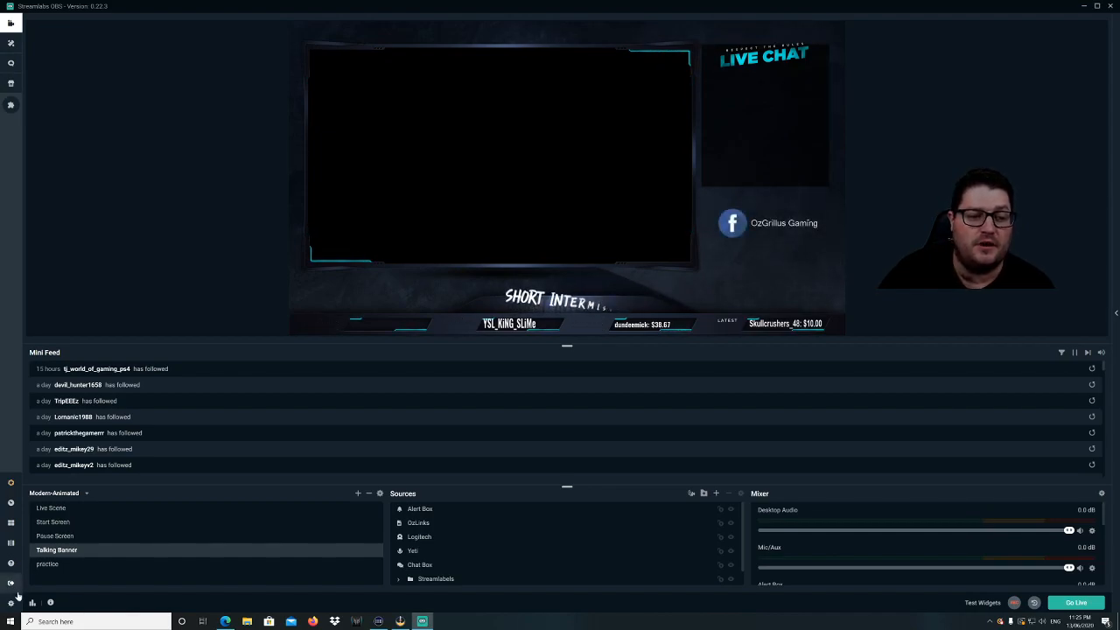
Reopen Settings on the Video section and bring up the scaled output resolution list
click(10, 581)
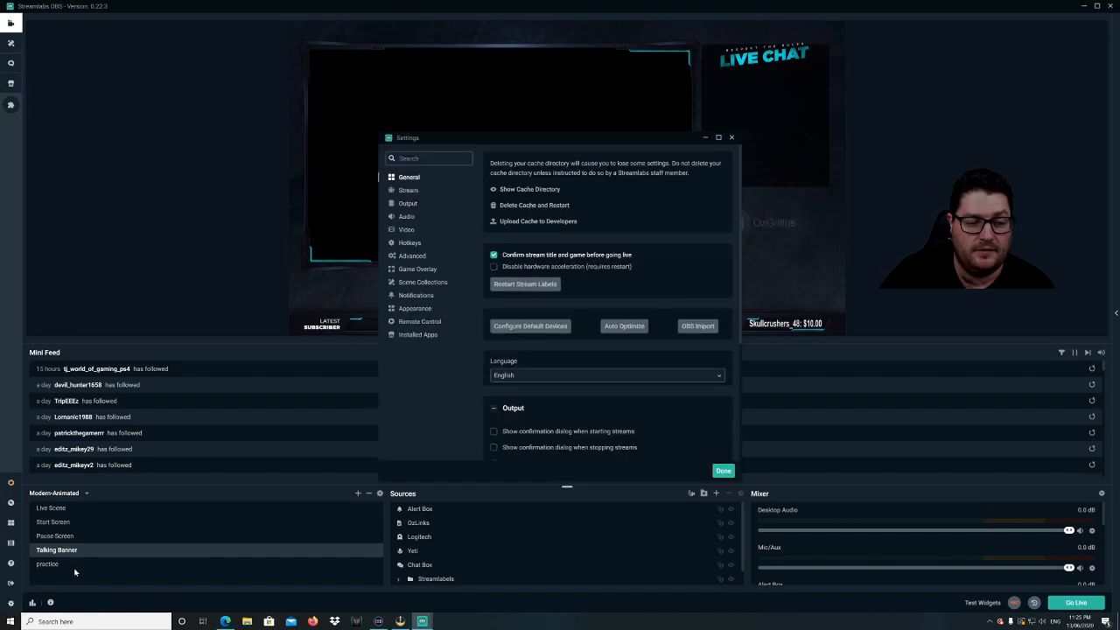
click(406, 229)
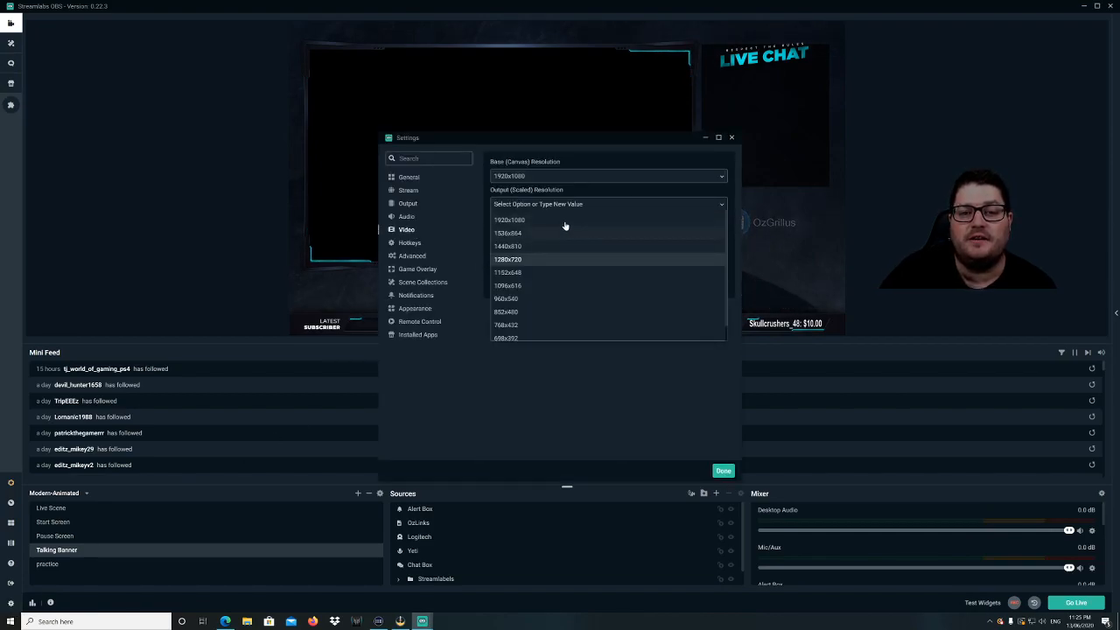
click(510, 221)
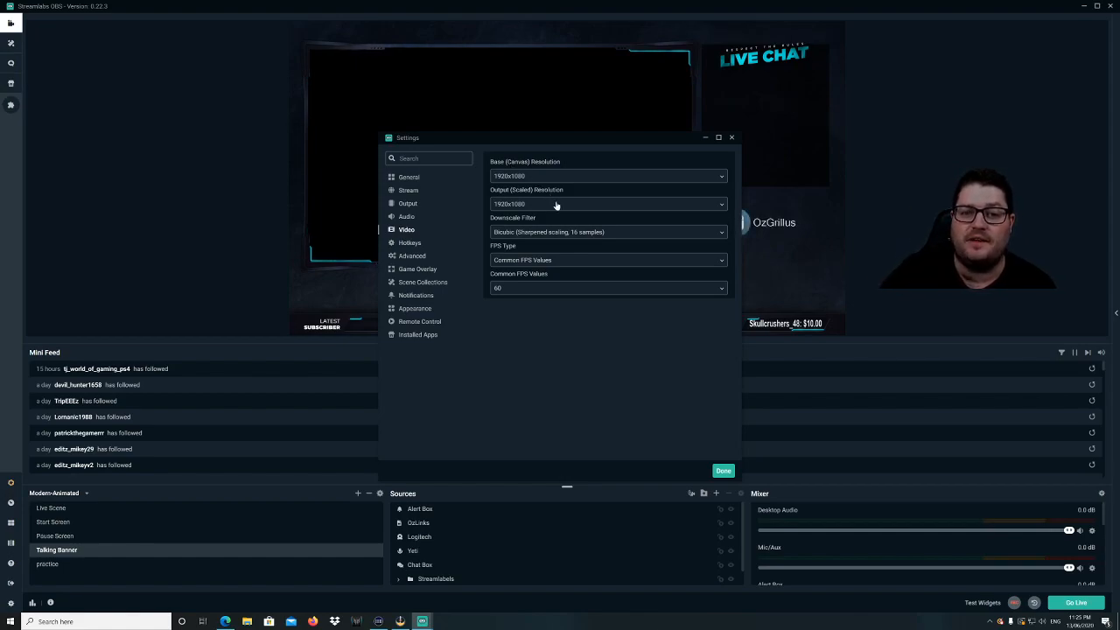
click(607, 203)
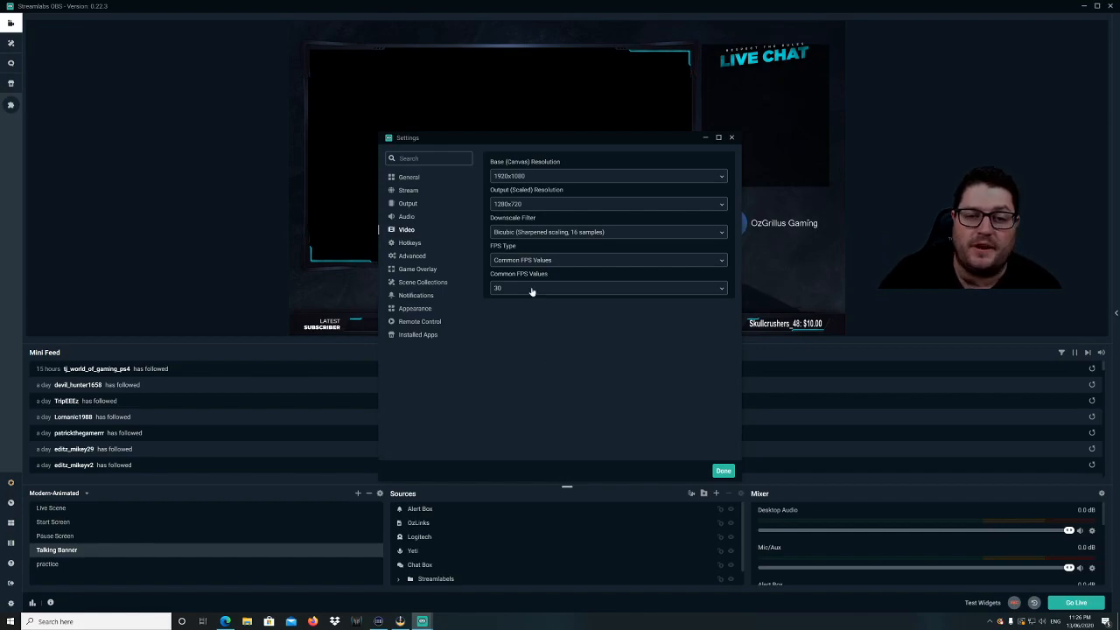
Show the list of available scaled output resolutions again
click(609, 203)
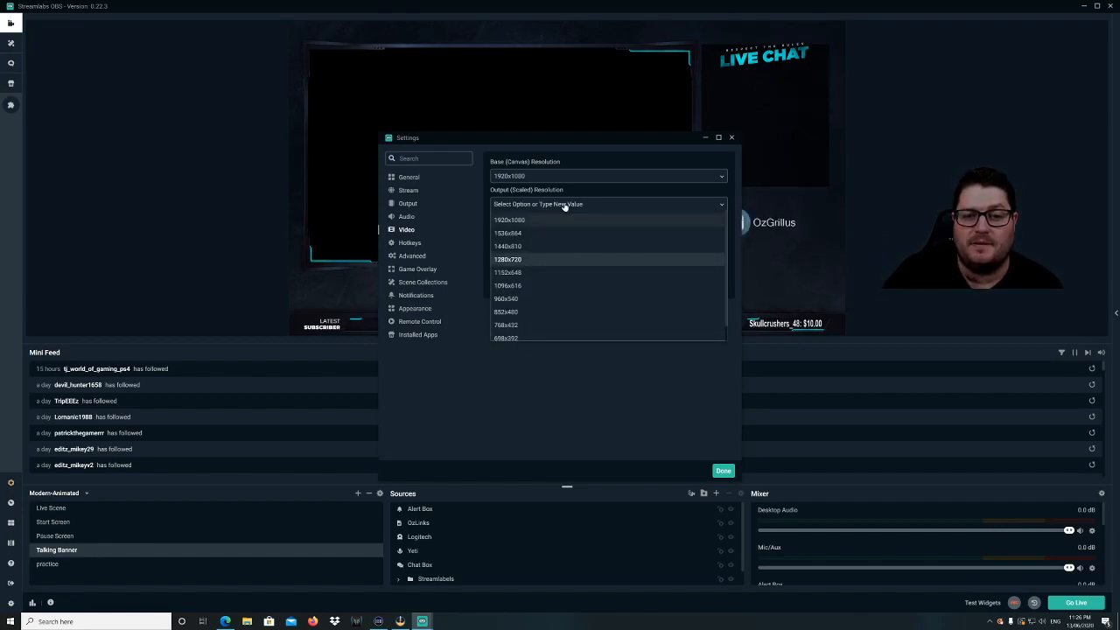
Set scaled output resolution to 1280x720 at 60 FPS and close the settings
click(508, 259)
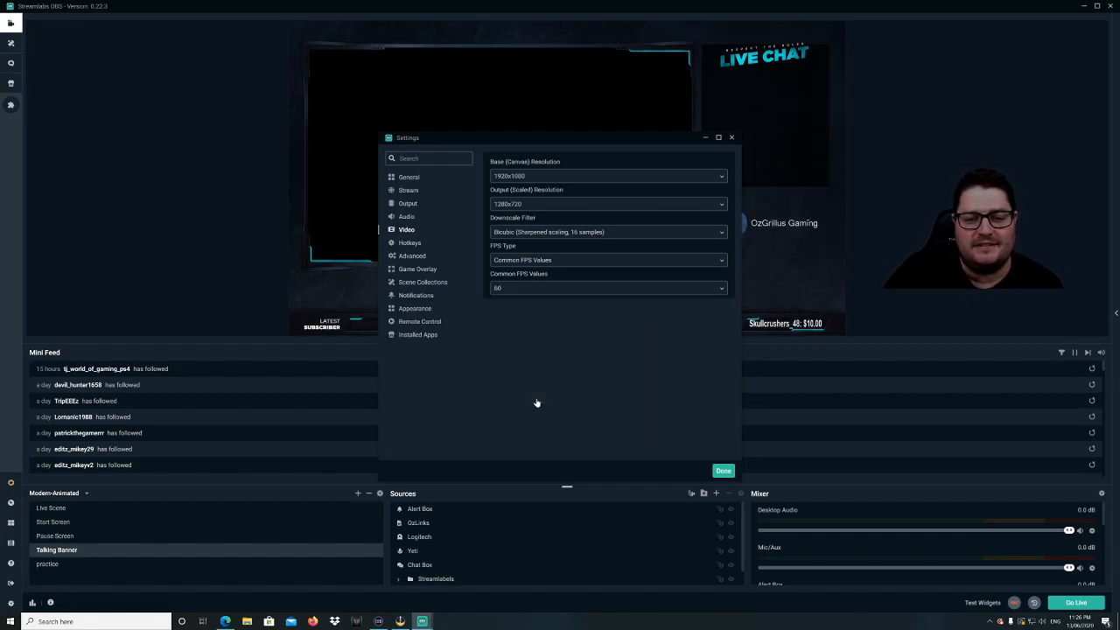
mouse_move(417, 410)
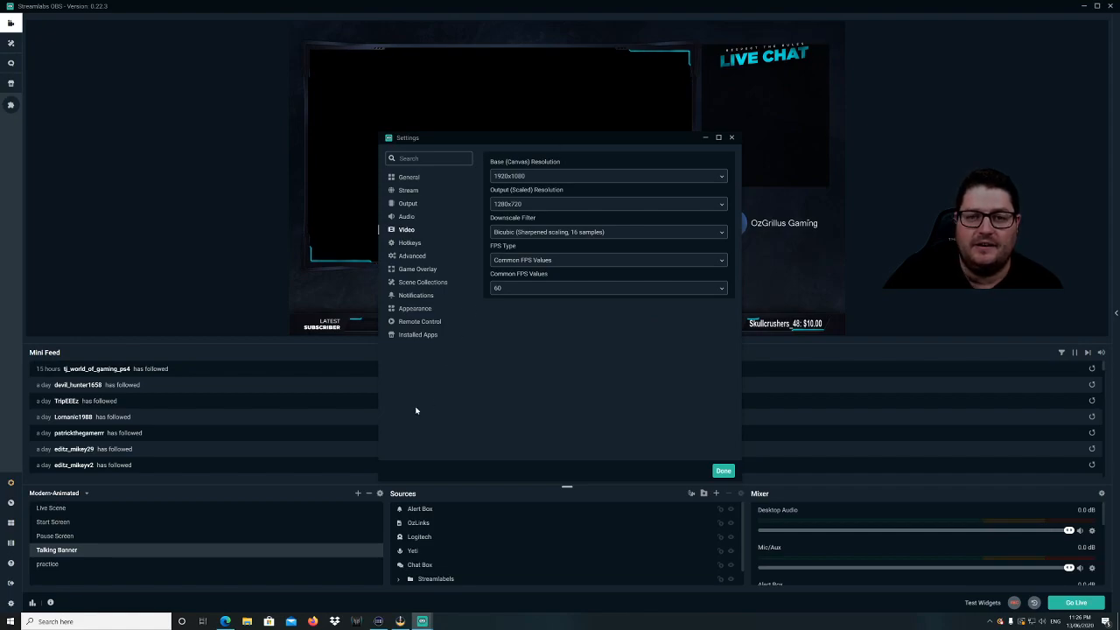
click(723, 471)
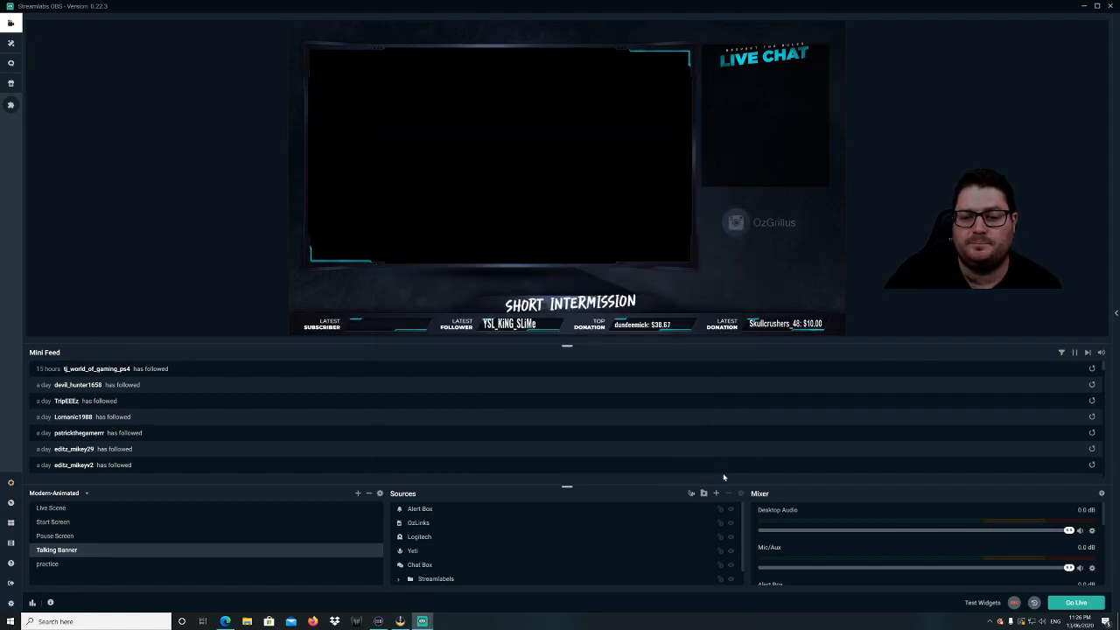